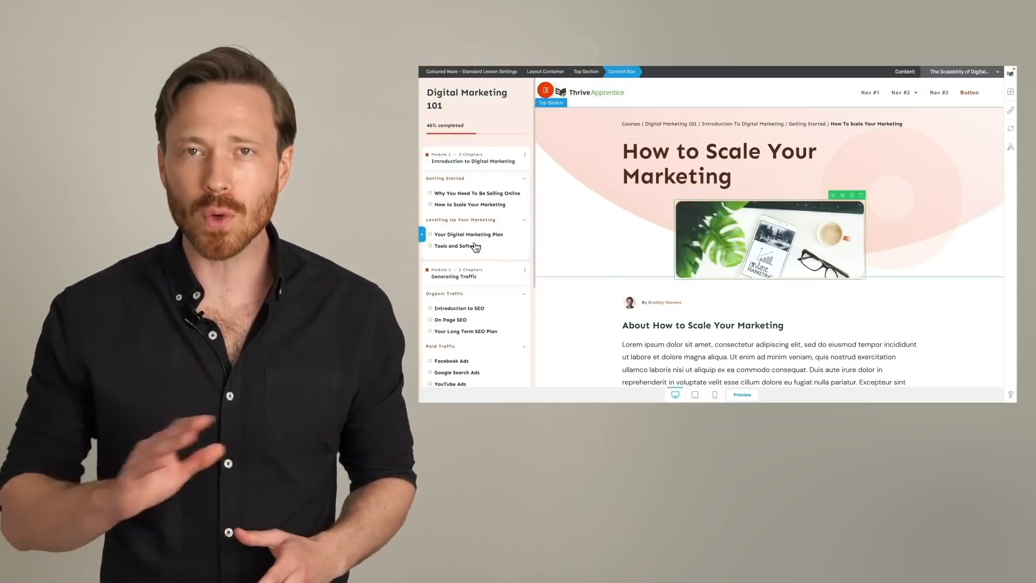
Widen the top content box to about 771 px and reduce the lesson title's font size.
left_click(620, 71)
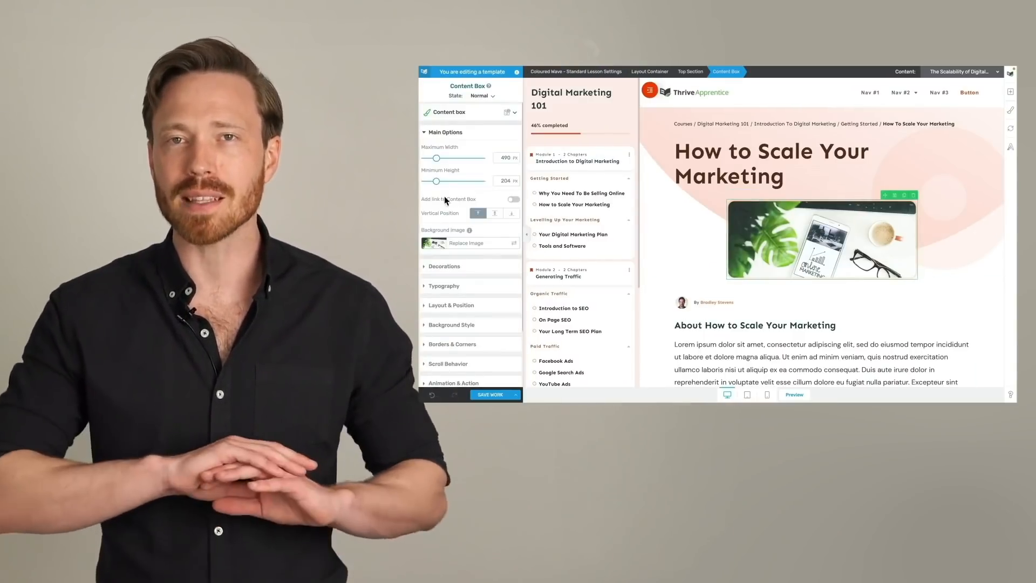
left_click_drag(436, 157, 450, 157)
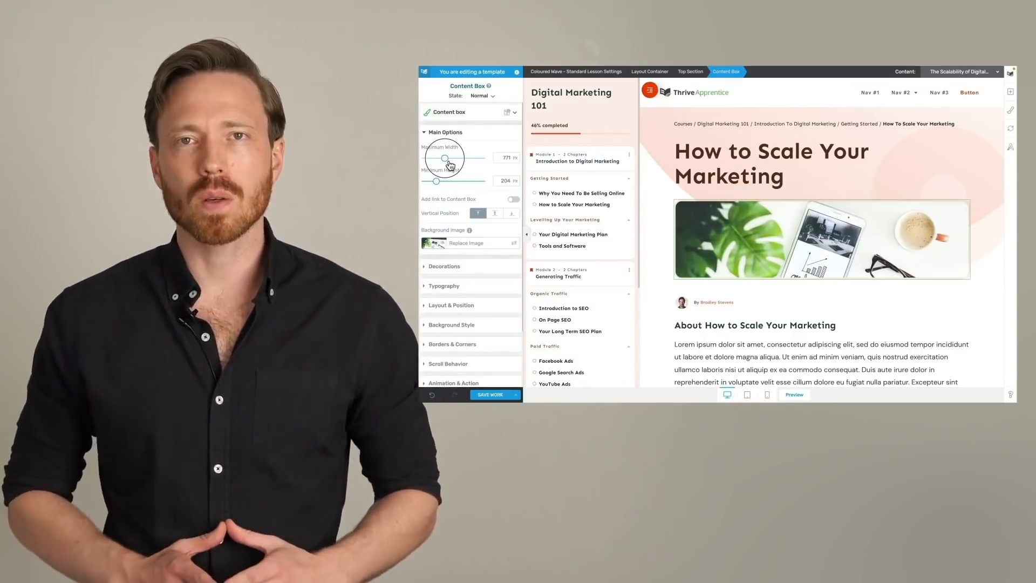
left_click_drag(436, 181, 439, 182)
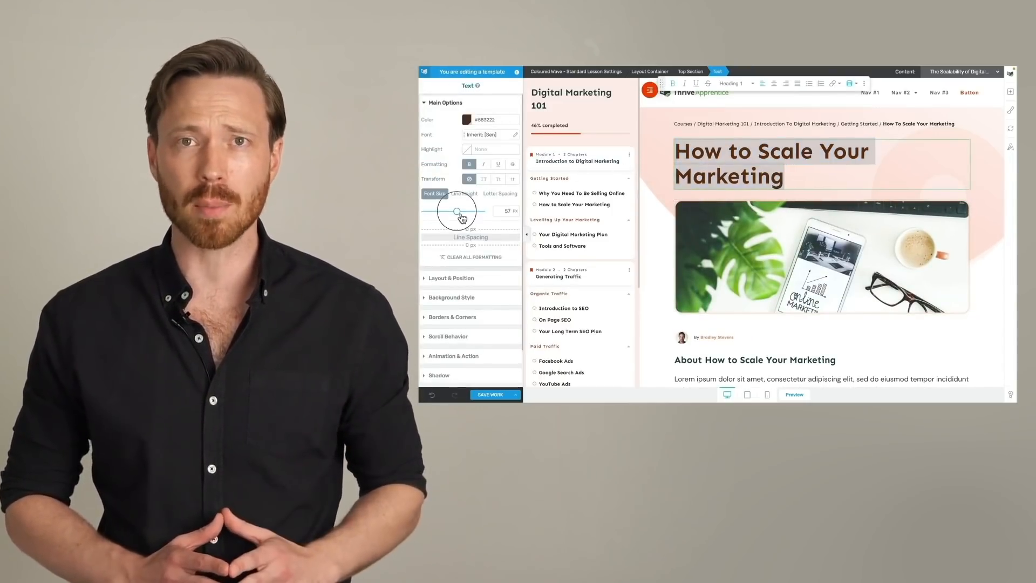
left_click_drag(460, 211, 454, 211)
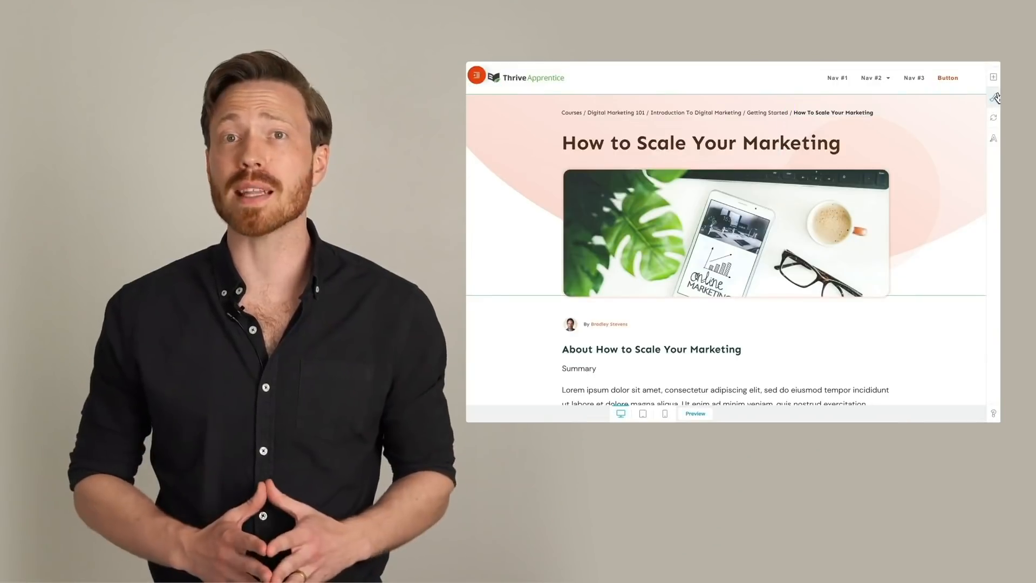
Open the Style Editor's Default master colour picker.
left_click(993, 98)
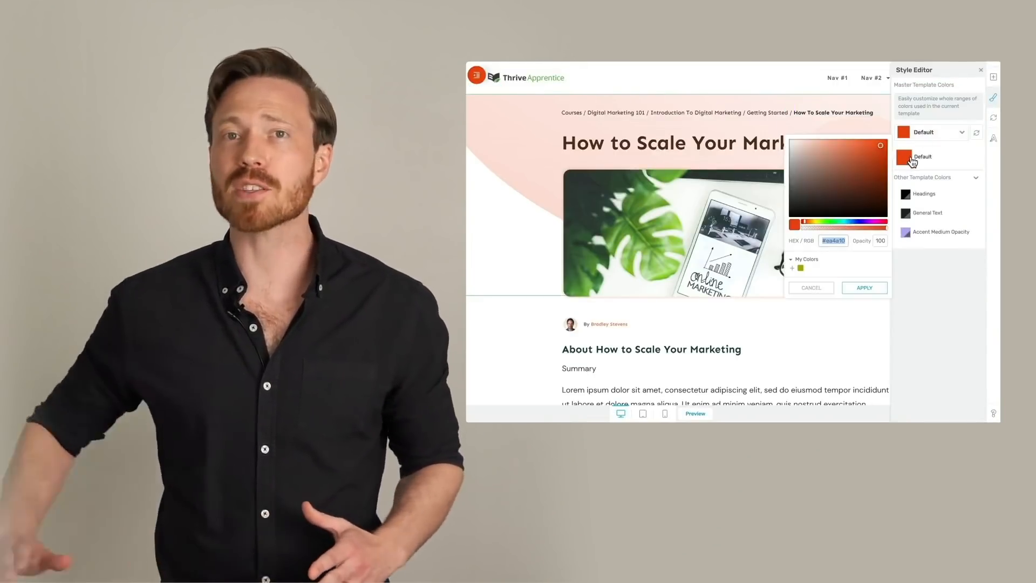
left_click(872, 208)
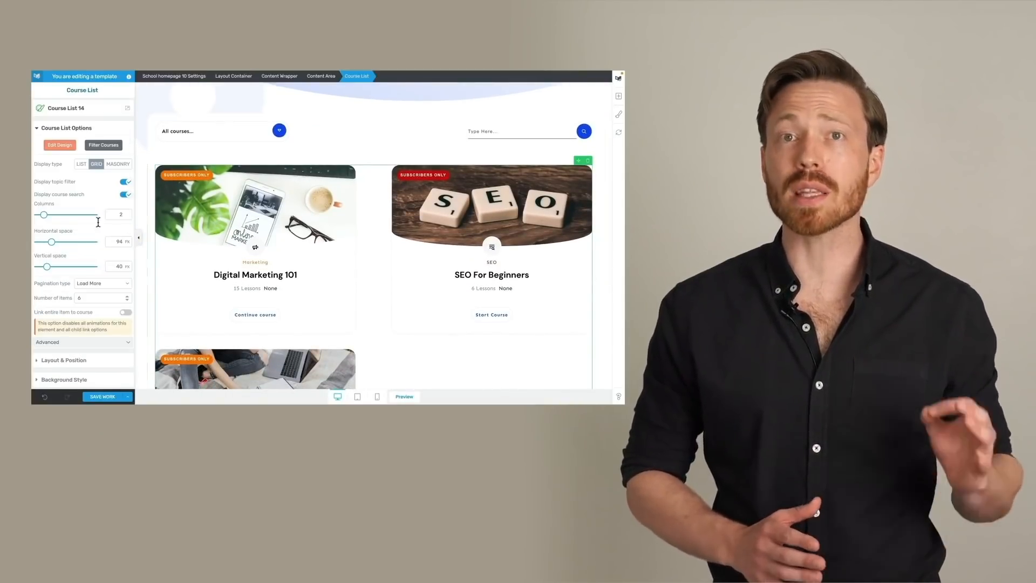
Set the Course List Columns slider to 3.
left_click_drag(45, 214, 51, 215)
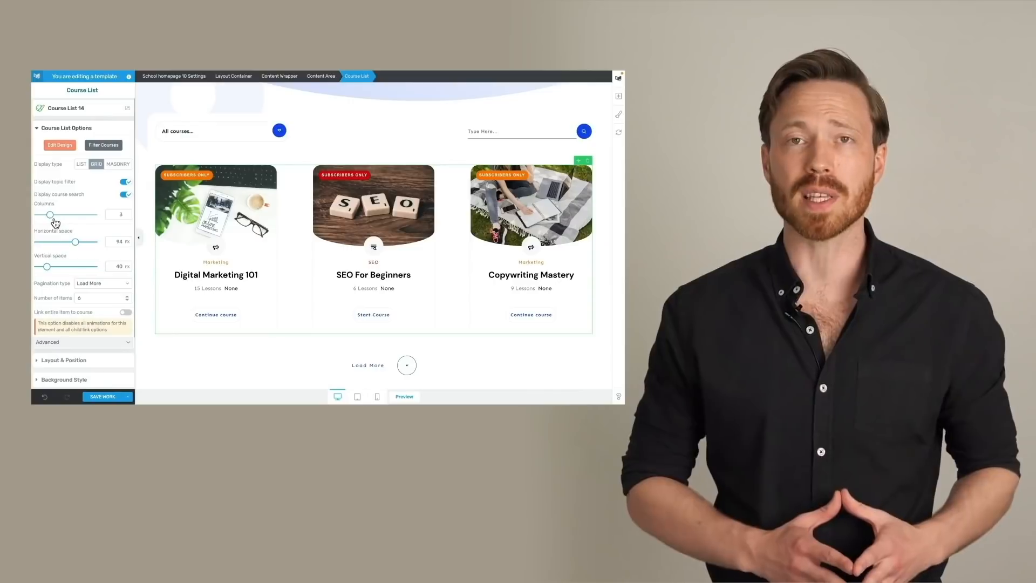
left_click_drag(85, 242, 60, 242)
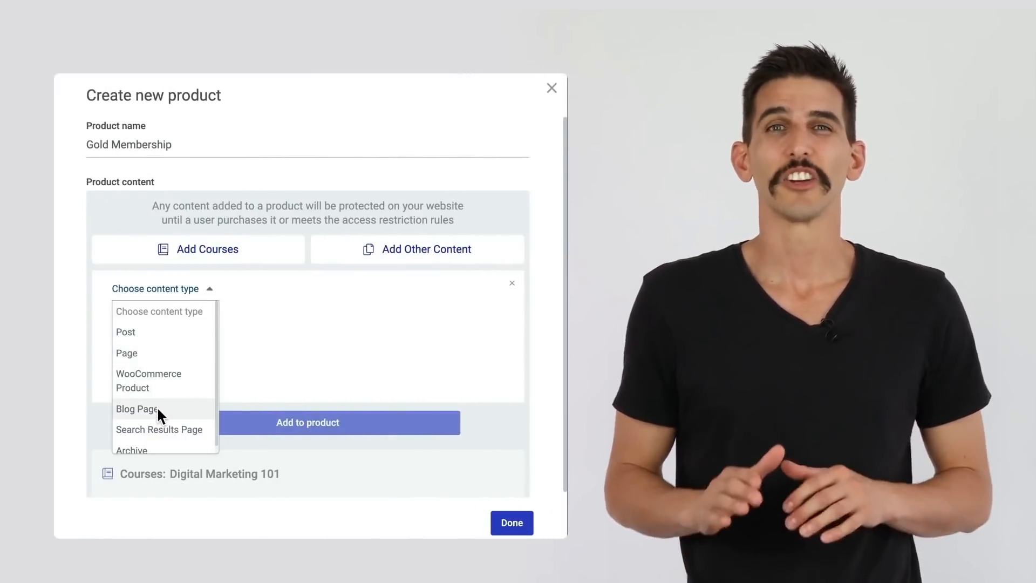
mouse_move(145, 360)
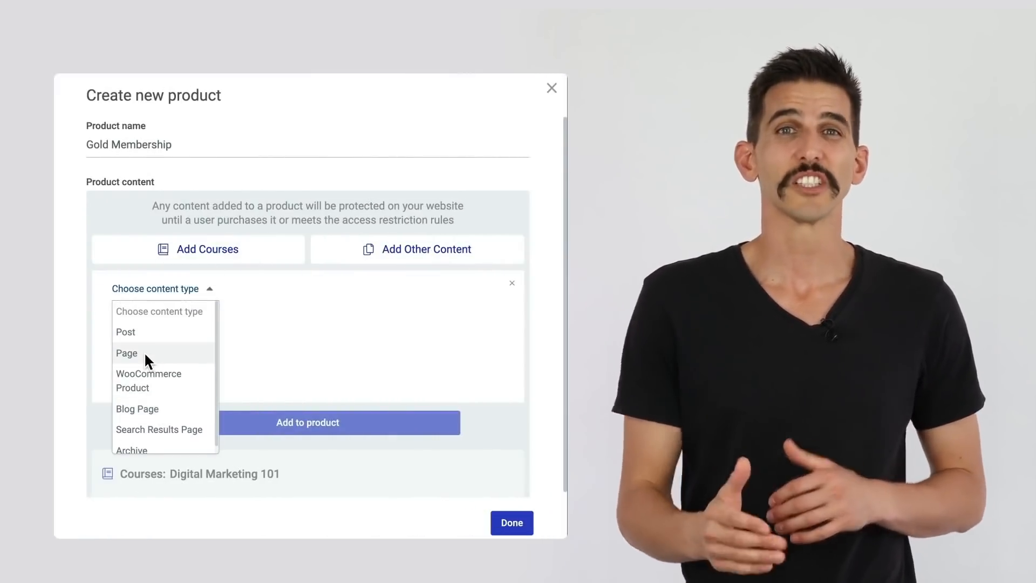
Add two pages, chosen by title, to the Gold Membership product.
left_click(127, 353)
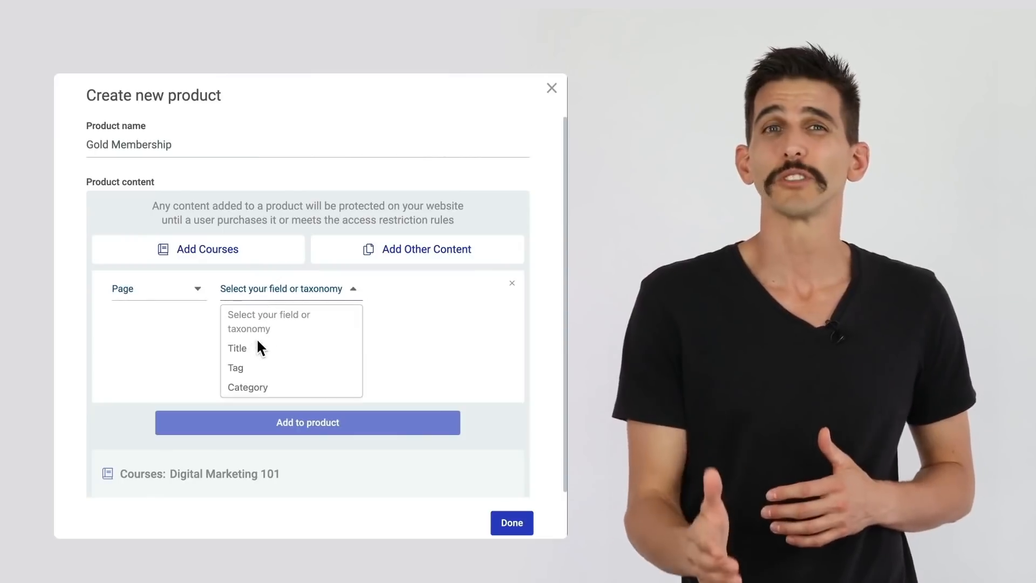
left_click(237, 348)
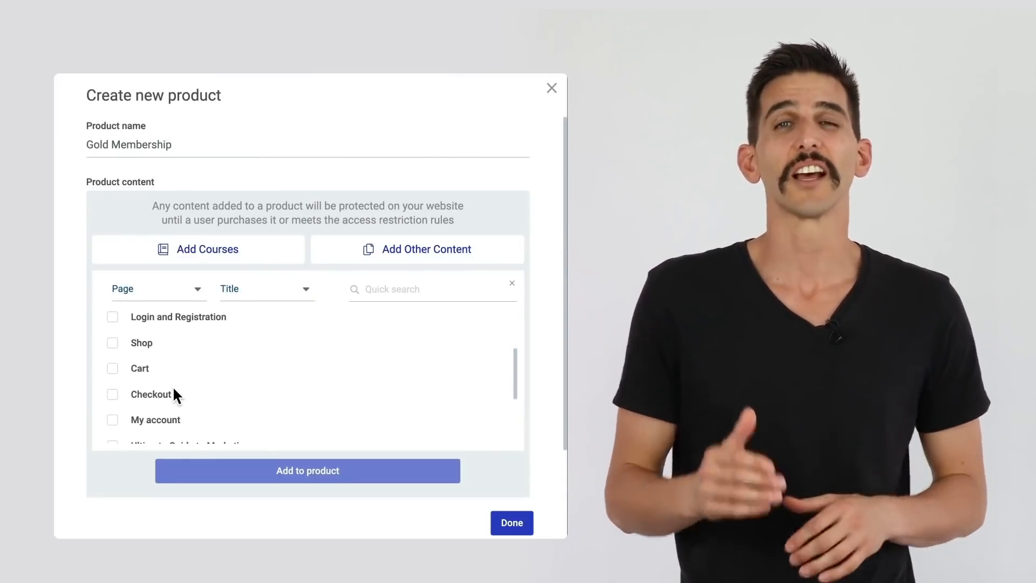
scroll("down", 3)
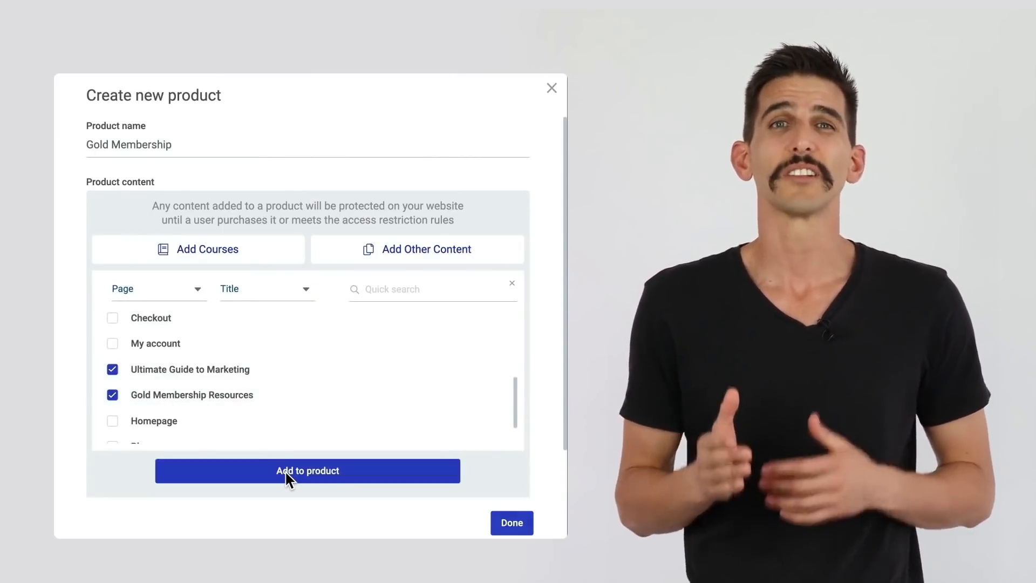
left_click(306, 470)
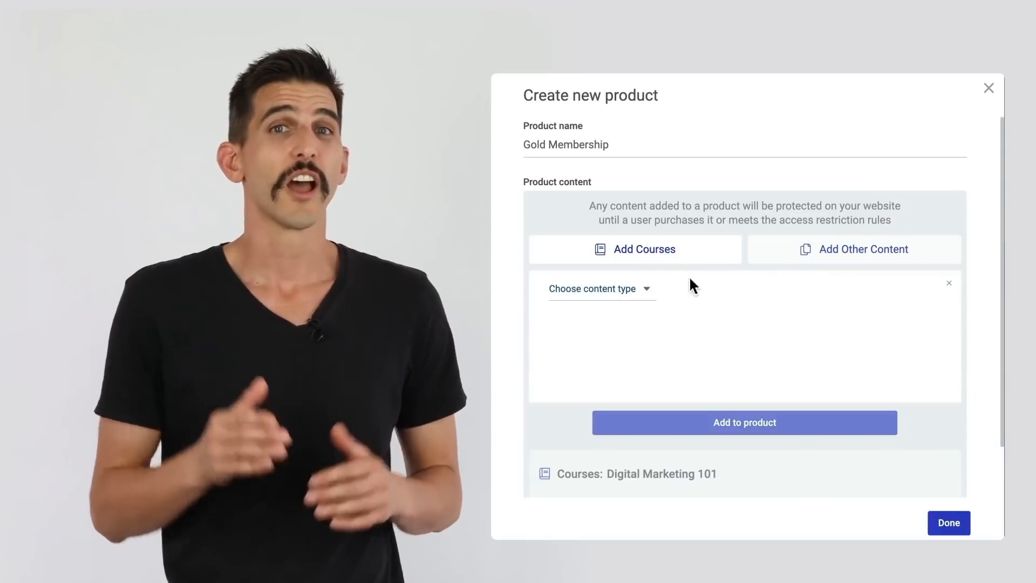
Add posts in the Members Only category and save Gold Membership.
left_click(598, 289)
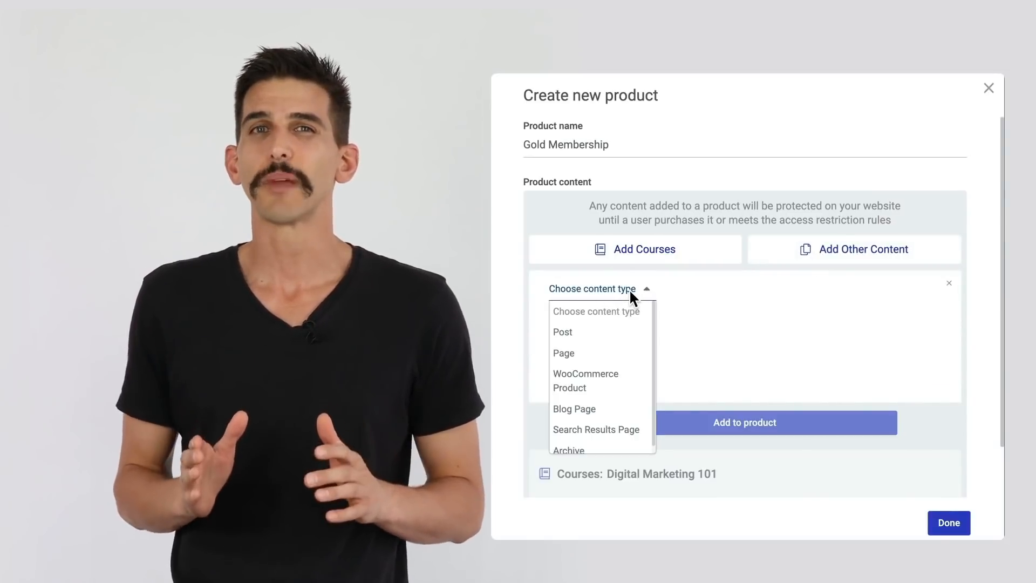
left_click(561, 332)
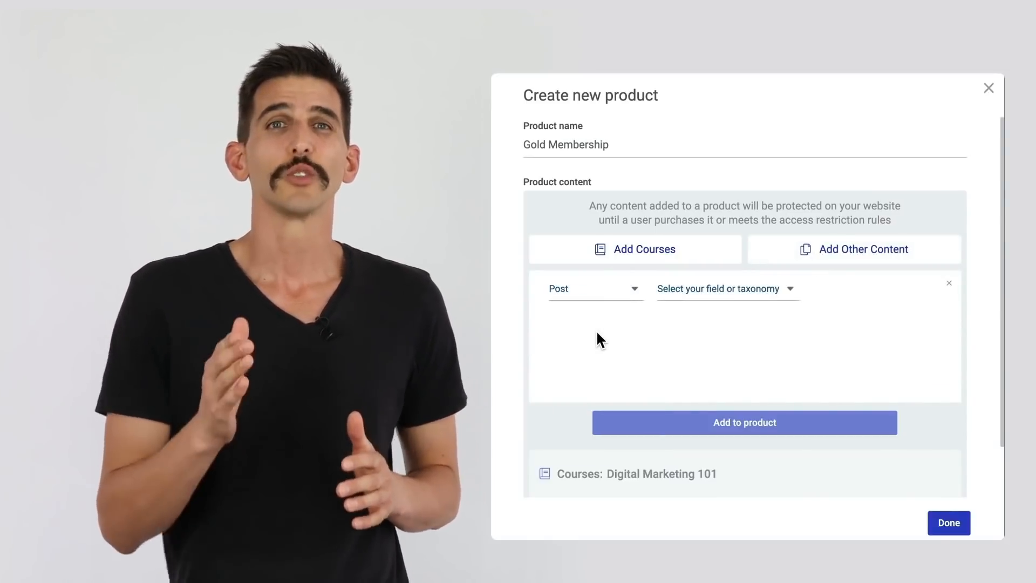
left_click(727, 289)
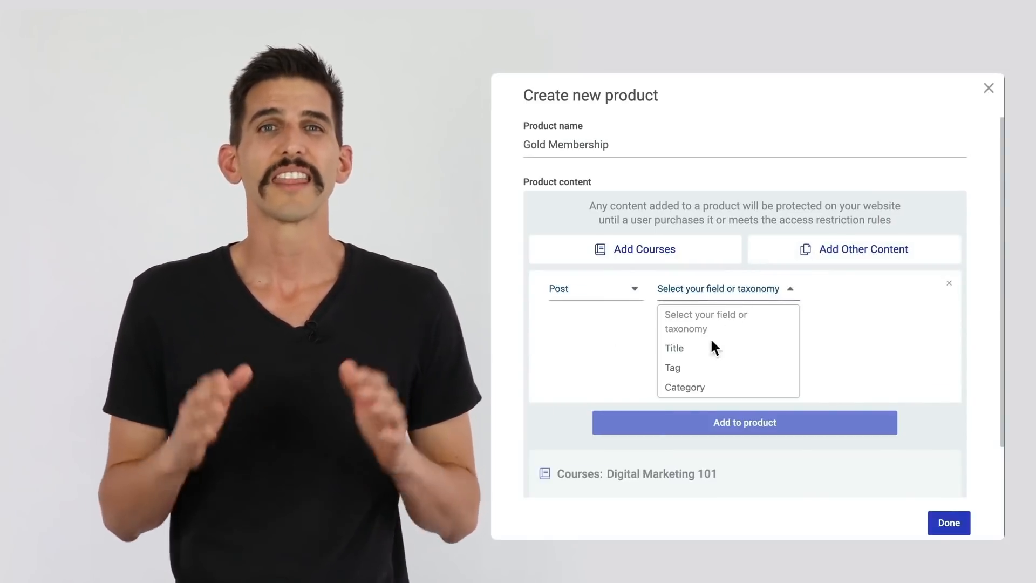
left_click(685, 387)
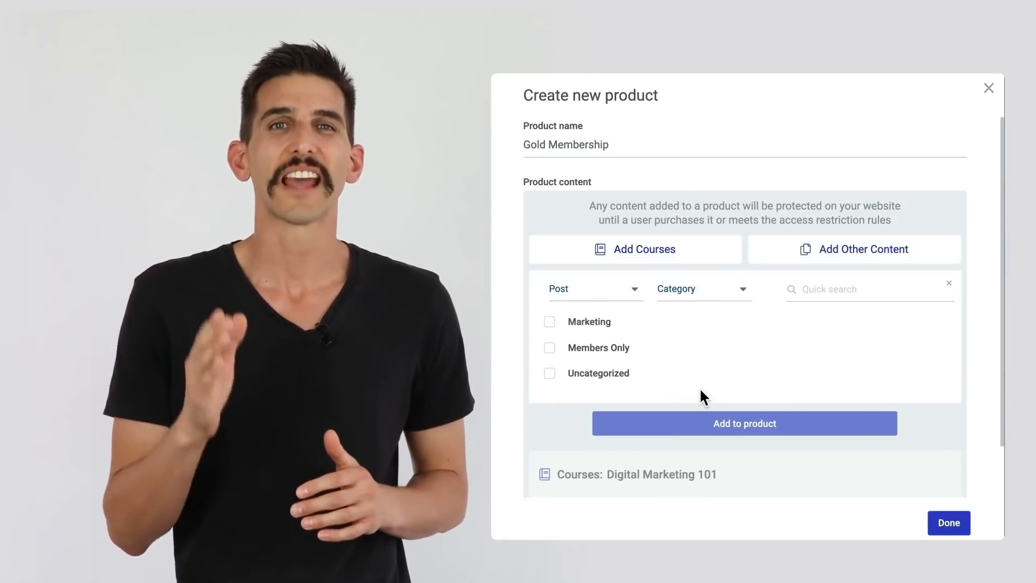
mouse_move(554, 354)
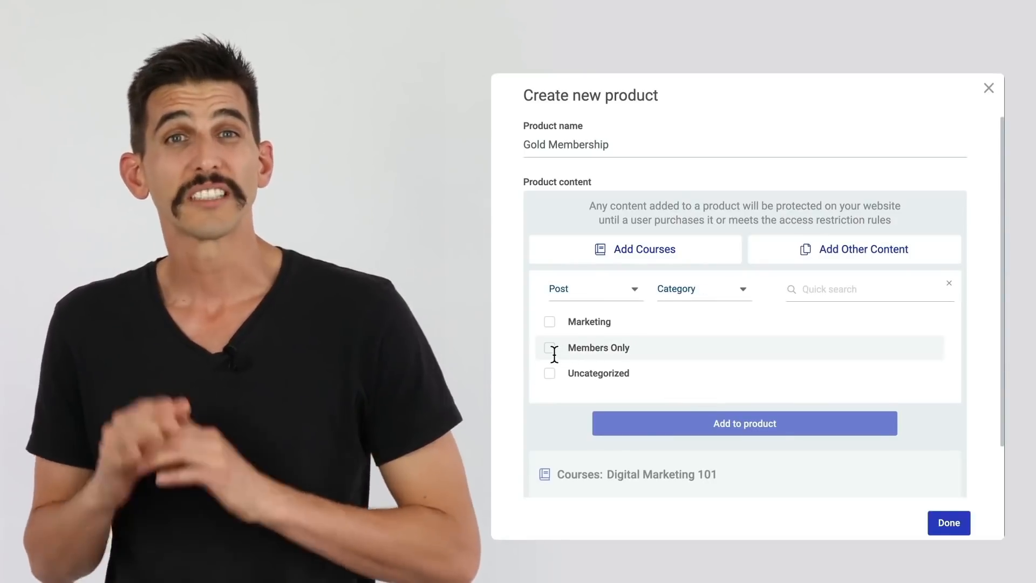
left_click(550, 348)
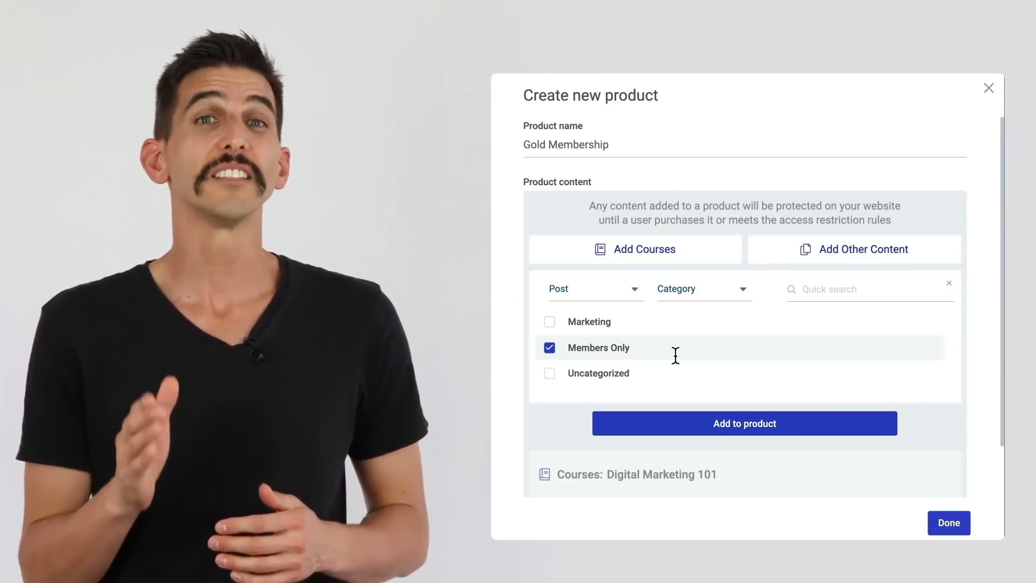
left_click(744, 423)
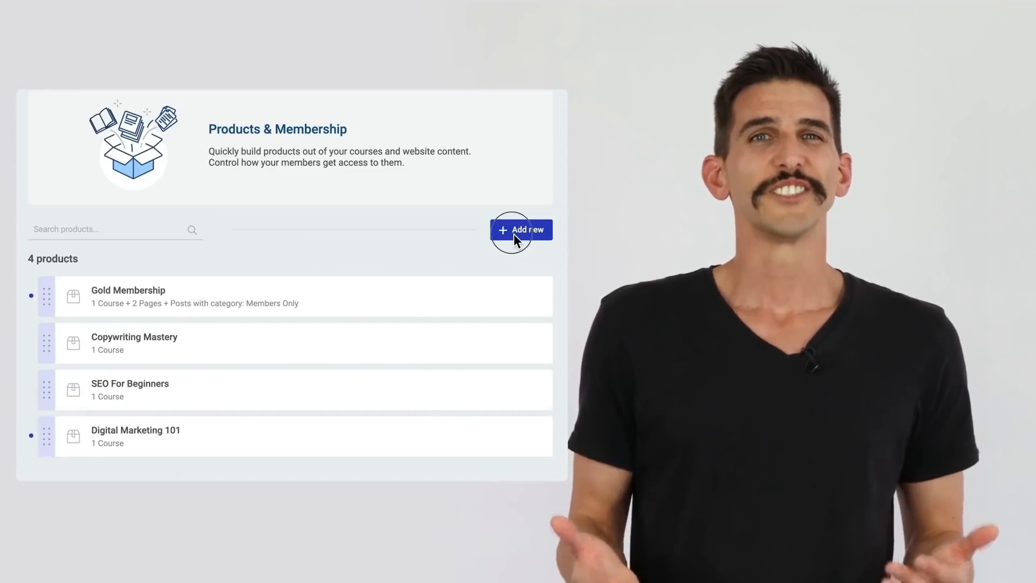
Create the Digital Marketing Course product with Digital Marketing 101, SEO For Beginners, and Copywriting Mastery.
left_click(521, 229)
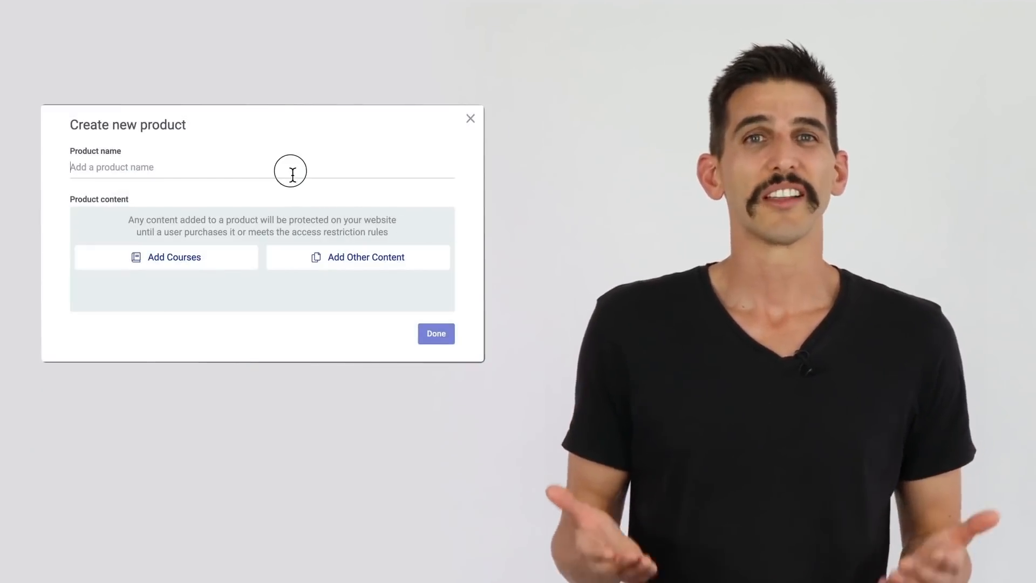
type("Digital Marketing Course")
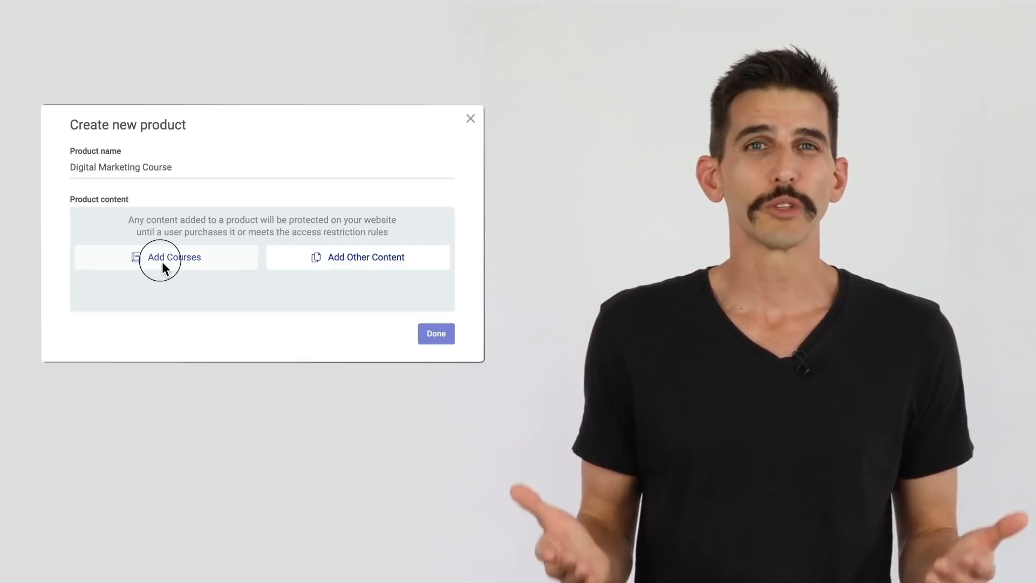
left_click(173, 257)
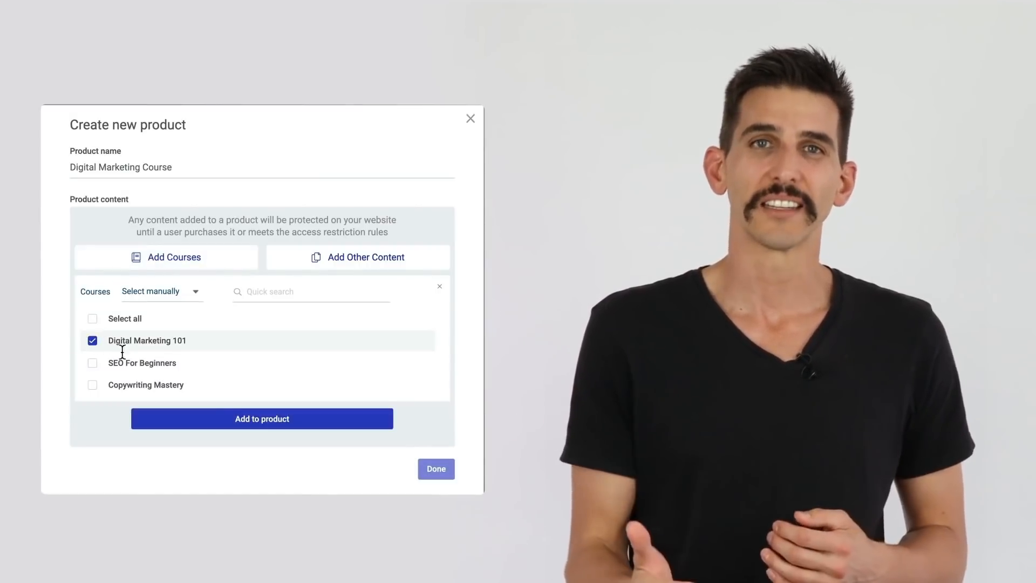
left_click(261, 418)
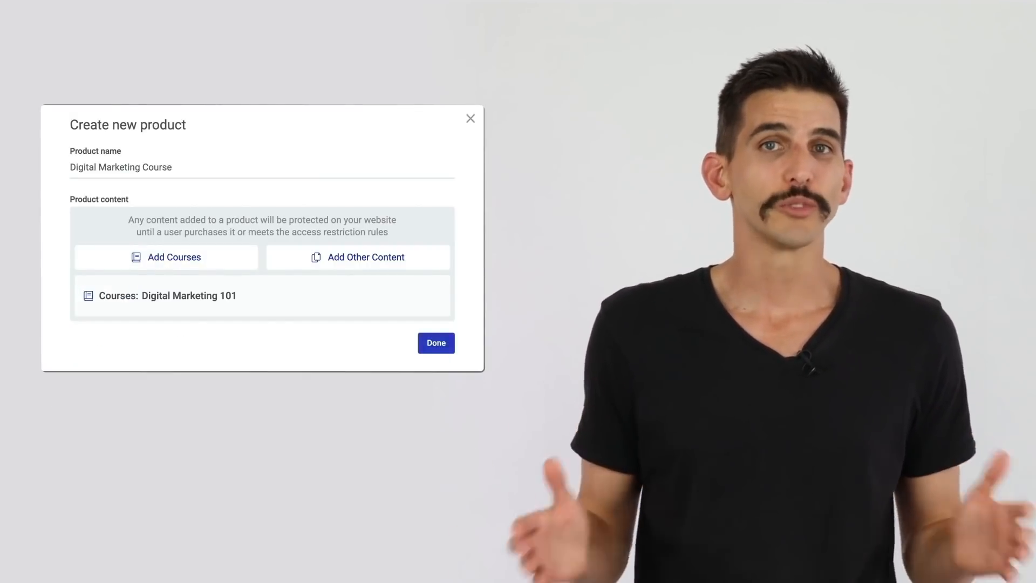
left_click(165, 257)
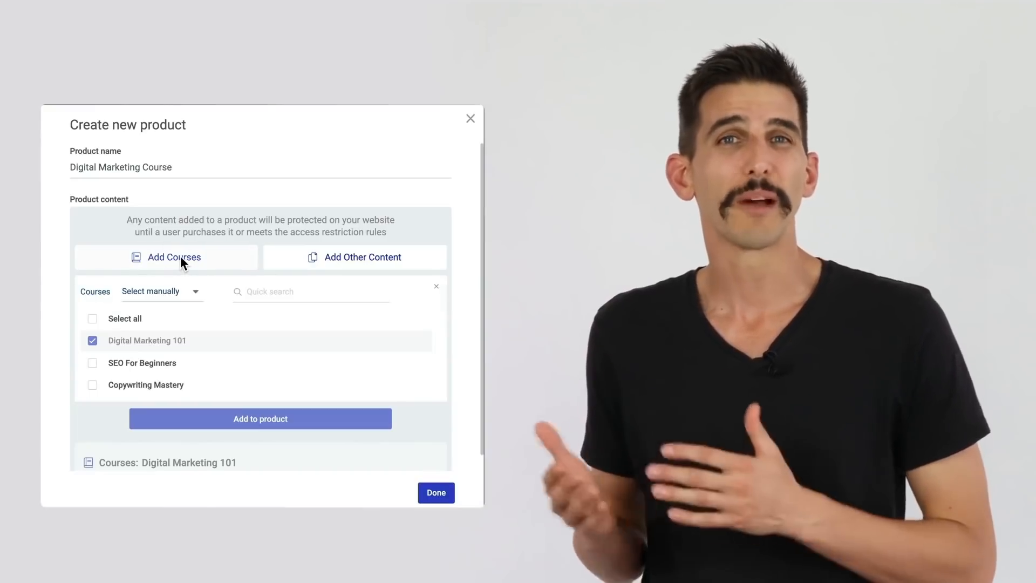
left_click(92, 362)
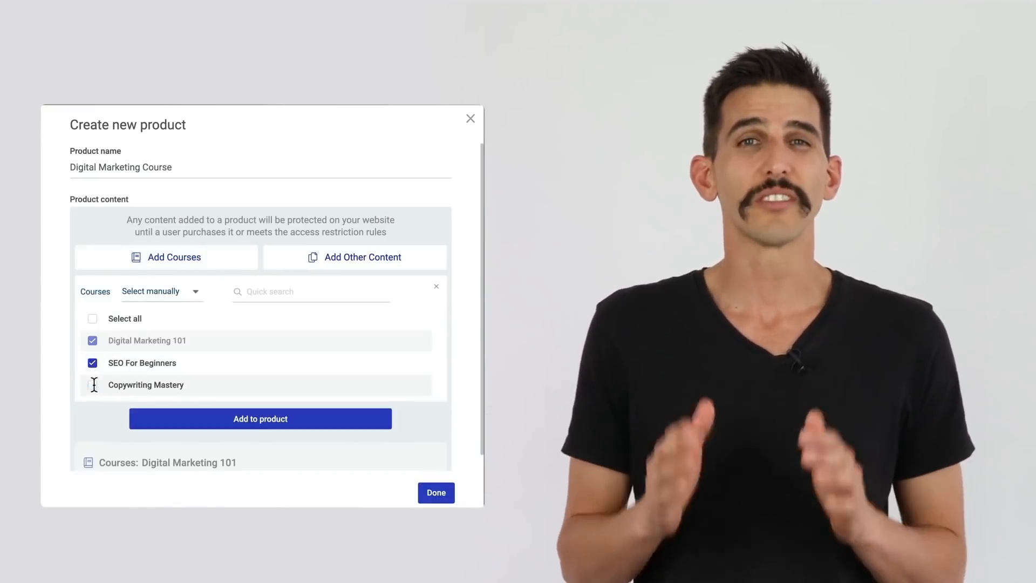
left_click(260, 419)
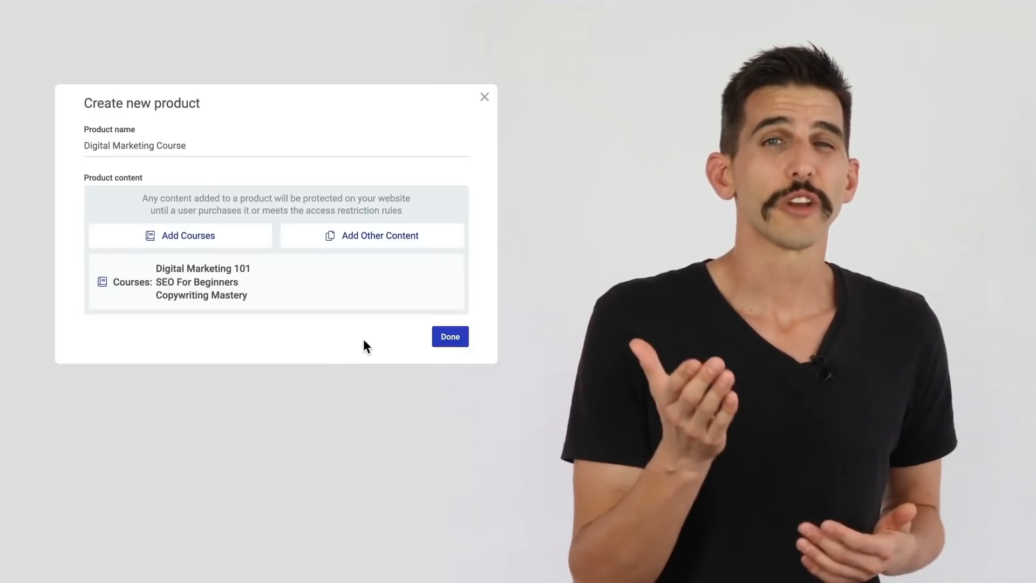
Add posts tagged Membership Test Tag to the product.
left_click(371, 235)
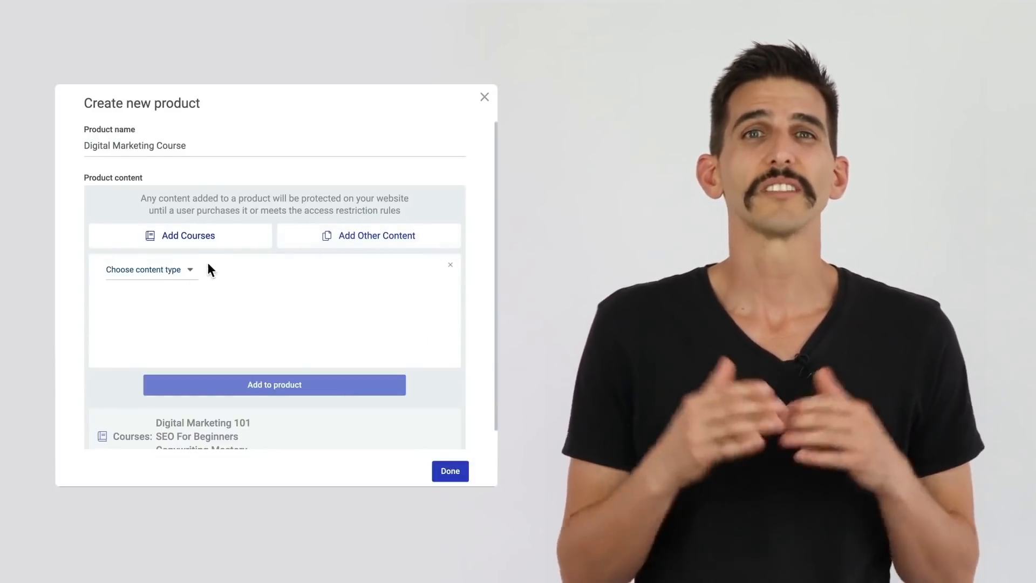
left_click(149, 268)
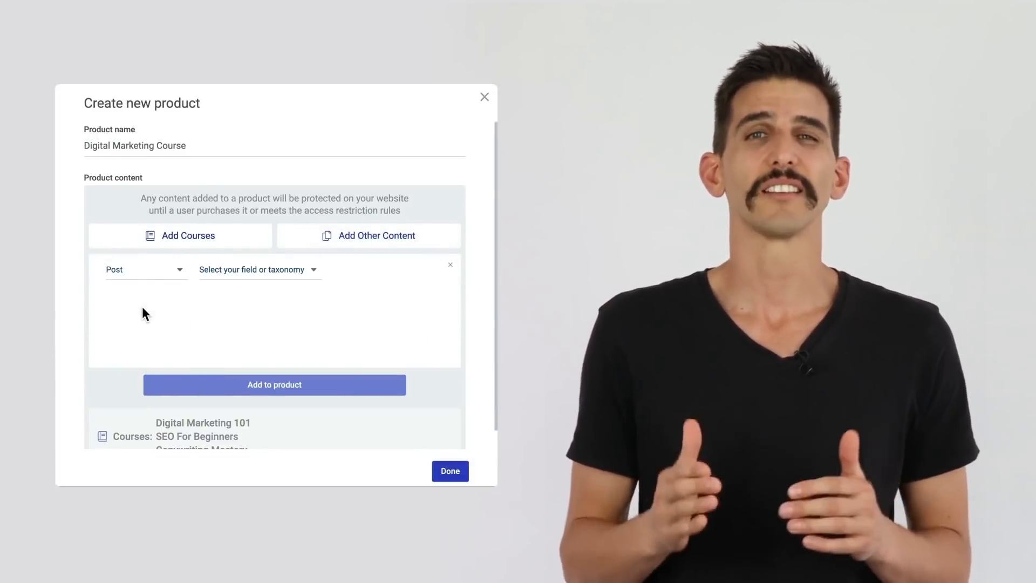
left_click(256, 269)
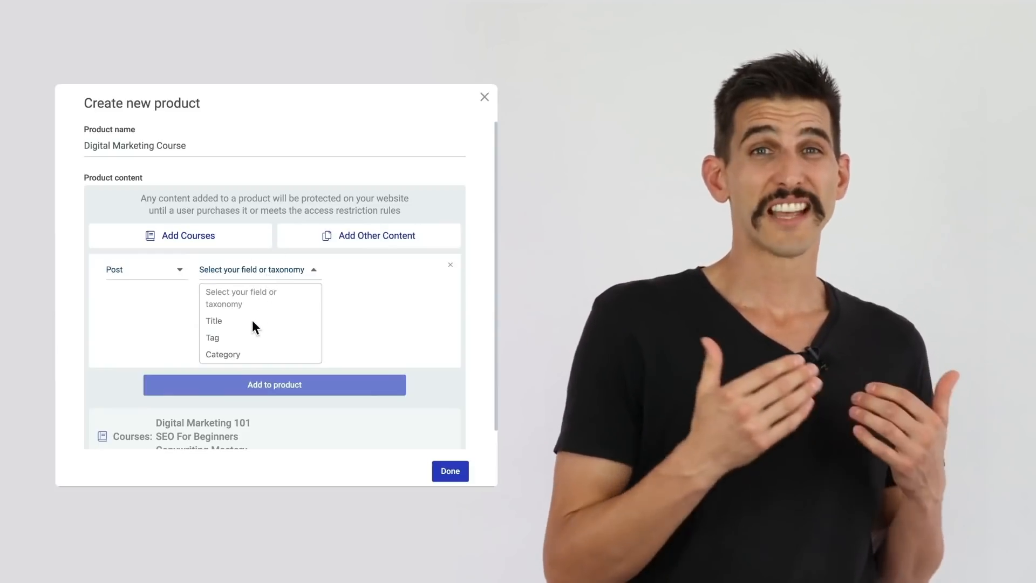
left_click(213, 338)
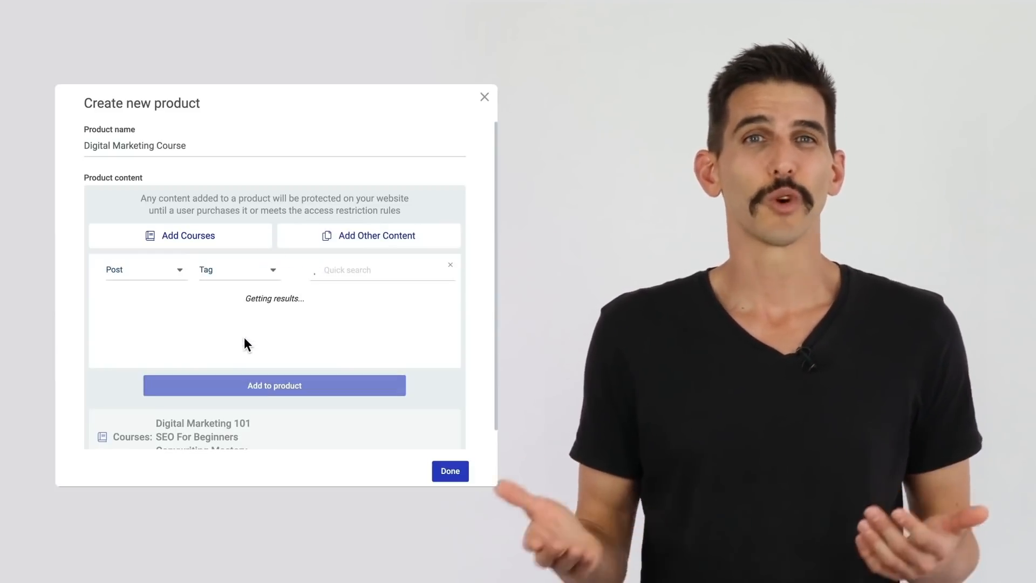
left_click(106, 298)
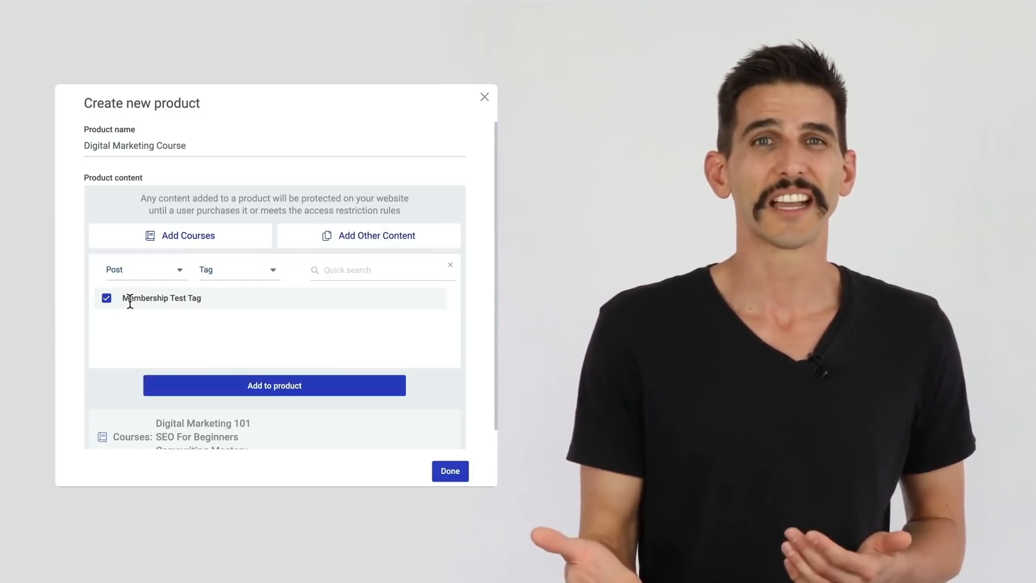
left_click(273, 386)
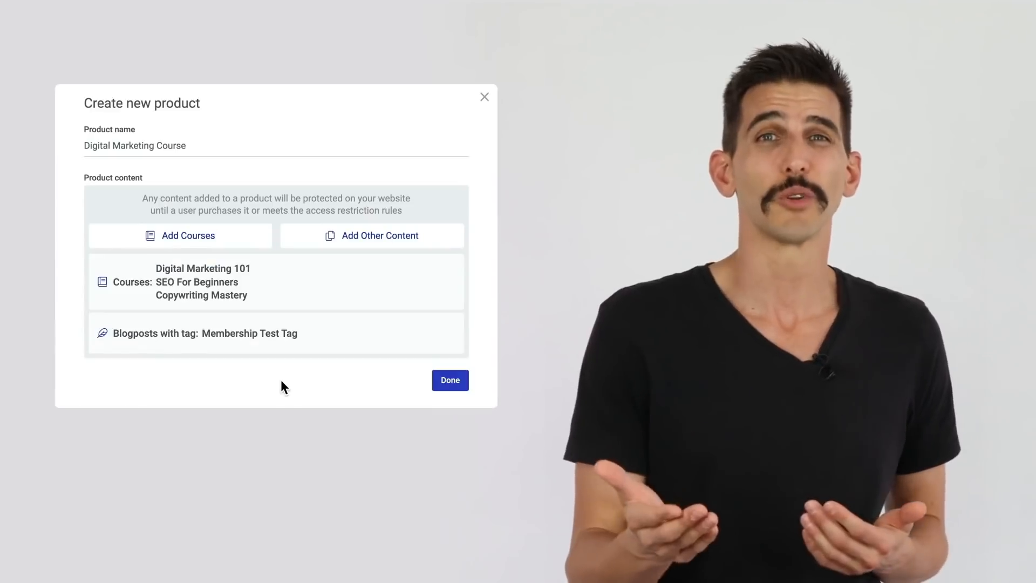